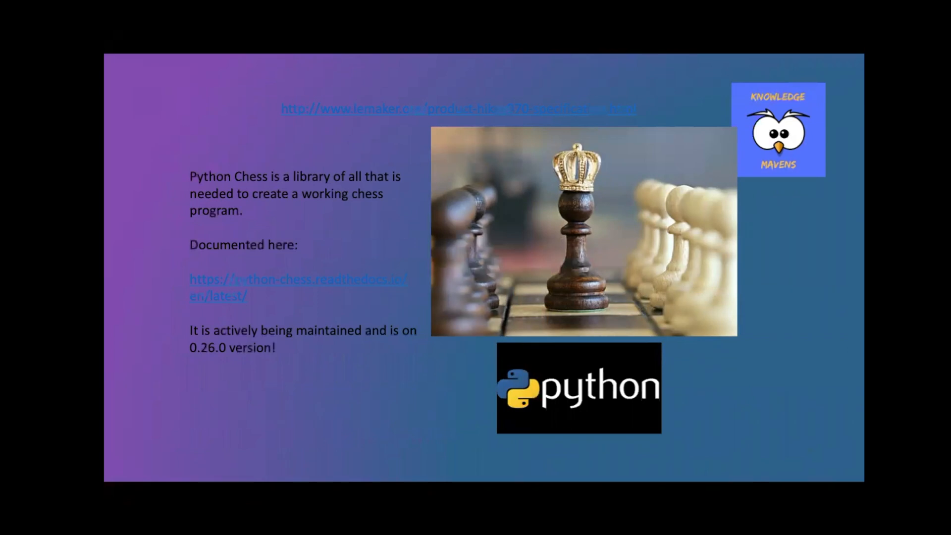
mouse_move(622, 116)
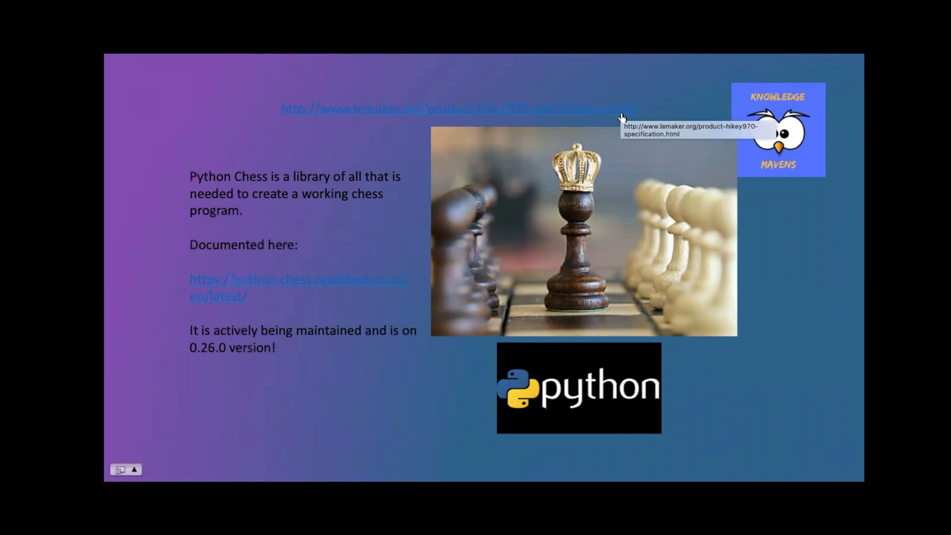
mouse_move(621, 117)
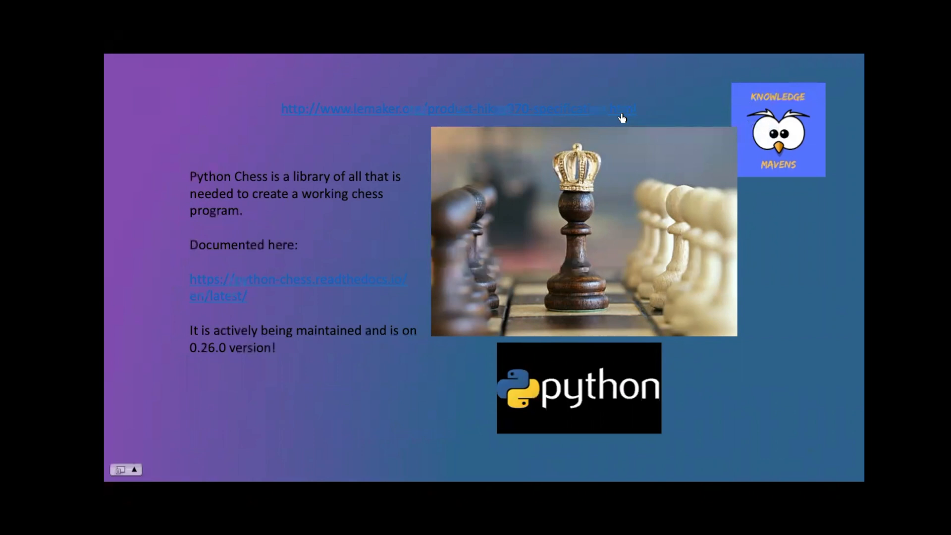
mouse_move(370, 226)
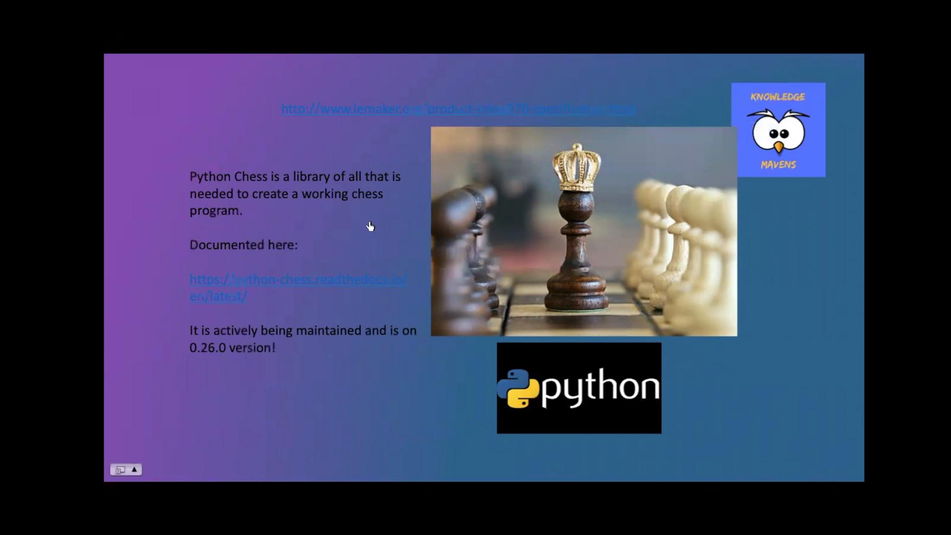
mouse_move(272, 284)
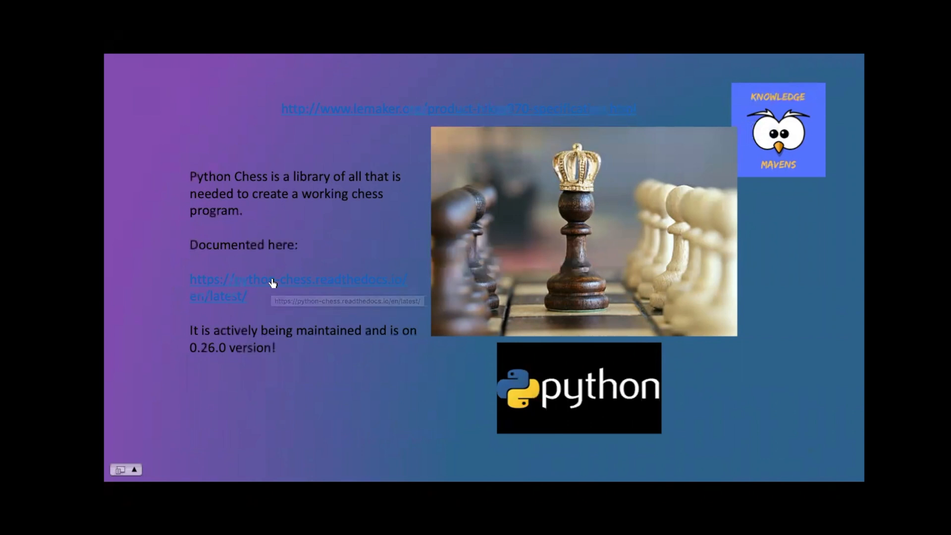
mouse_move(277, 282)
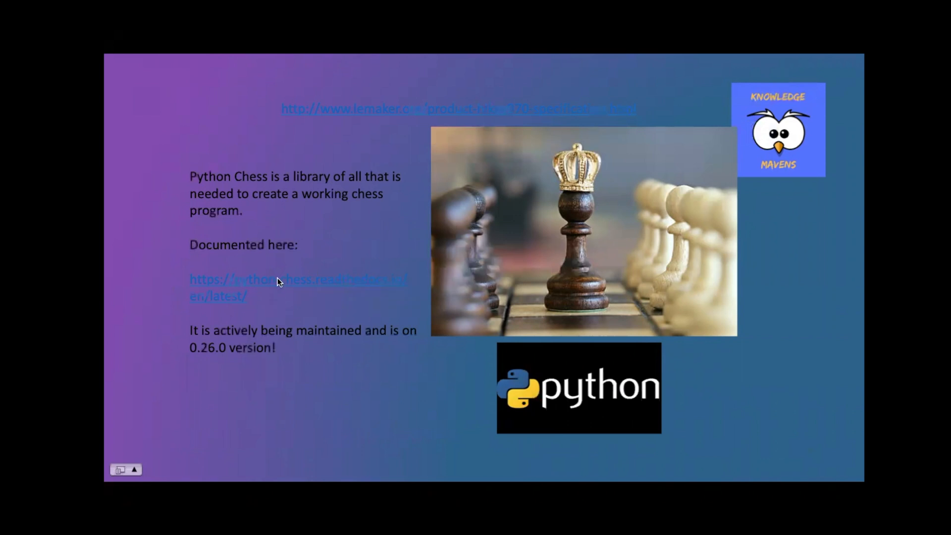
mouse_move(305, 312)
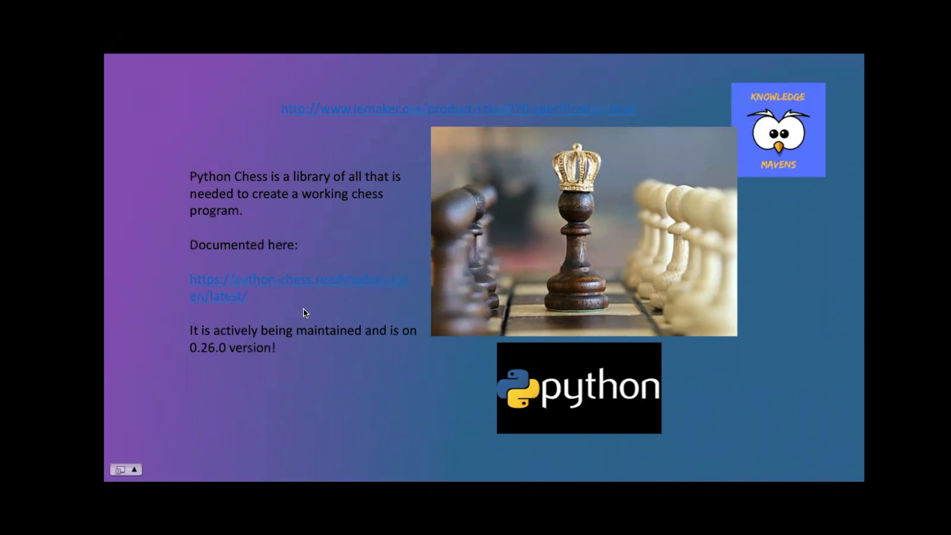
mouse_move(262, 360)
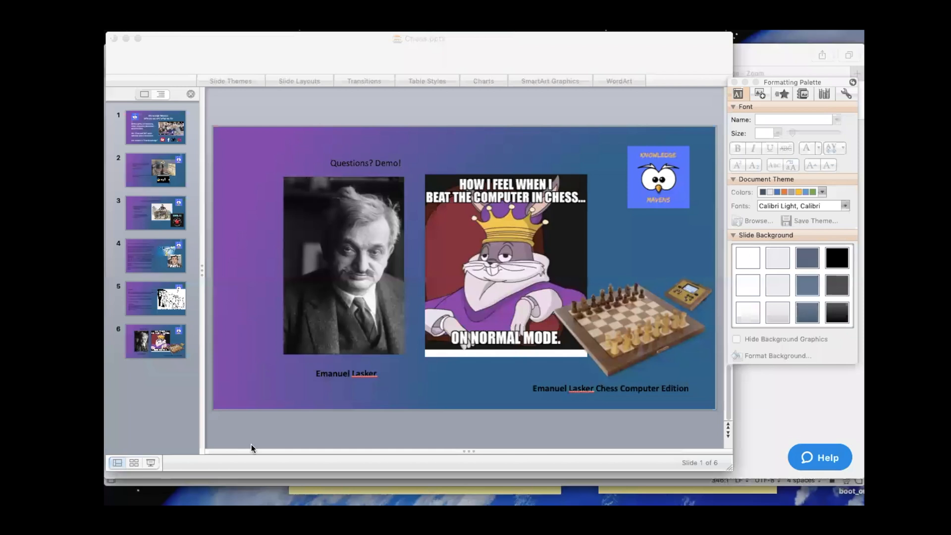
Bring PyCharm forward and stop both running chess programs, goodchess and betterchess
click(539, 496)
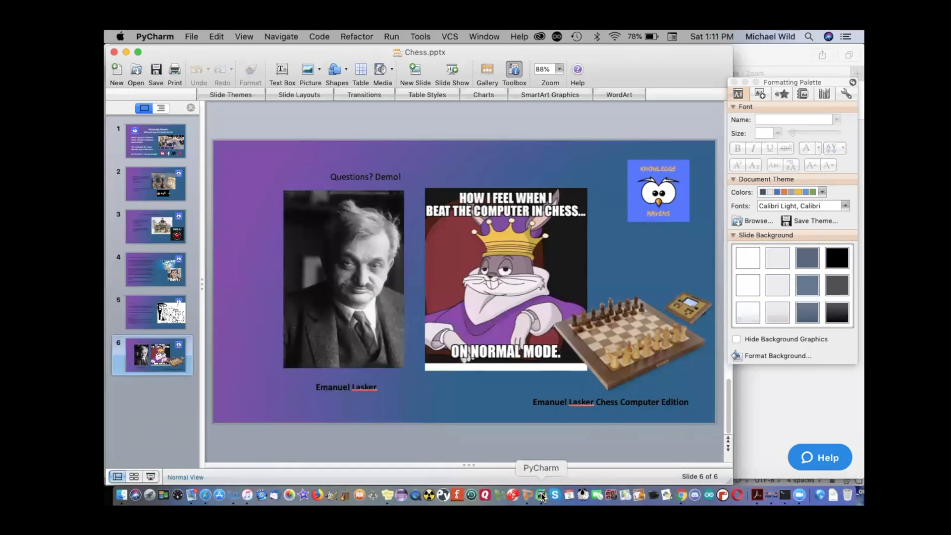
click(539, 497)
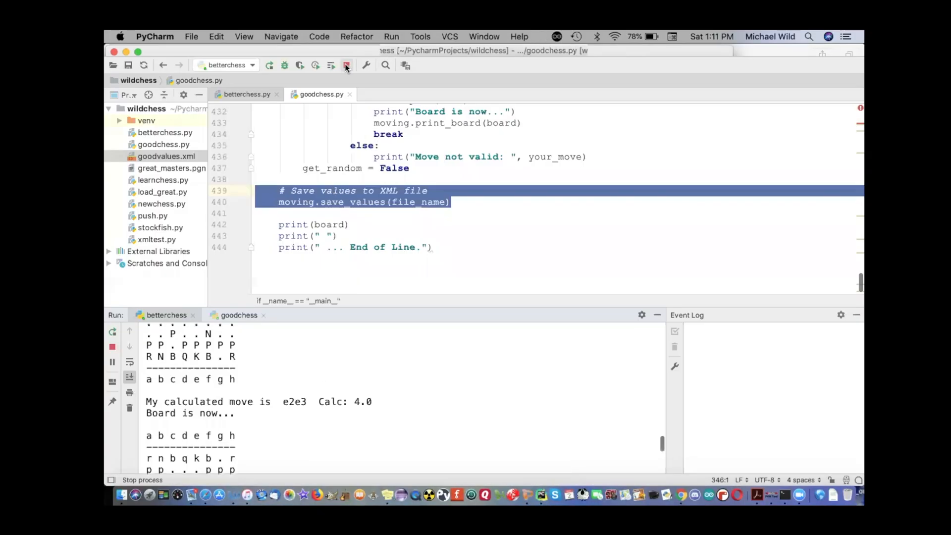
click(346, 65)
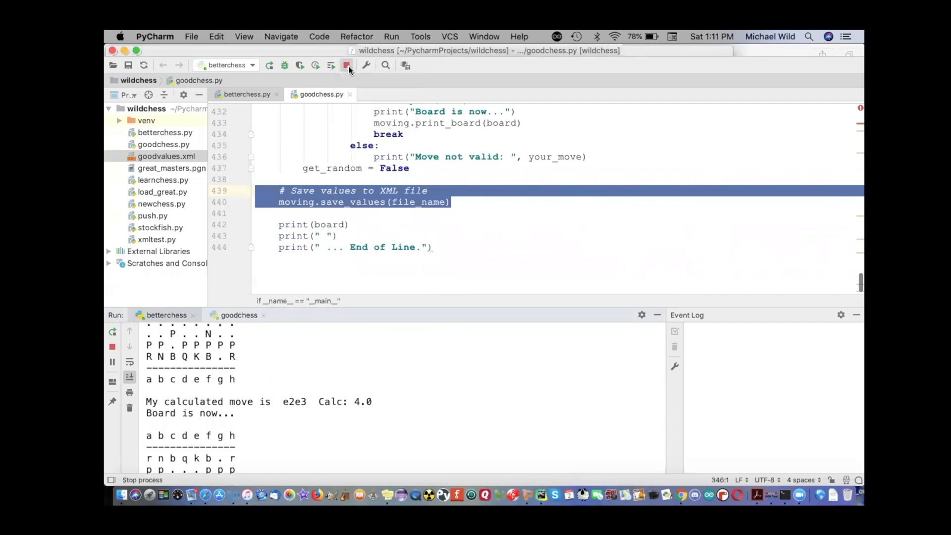
click(347, 65)
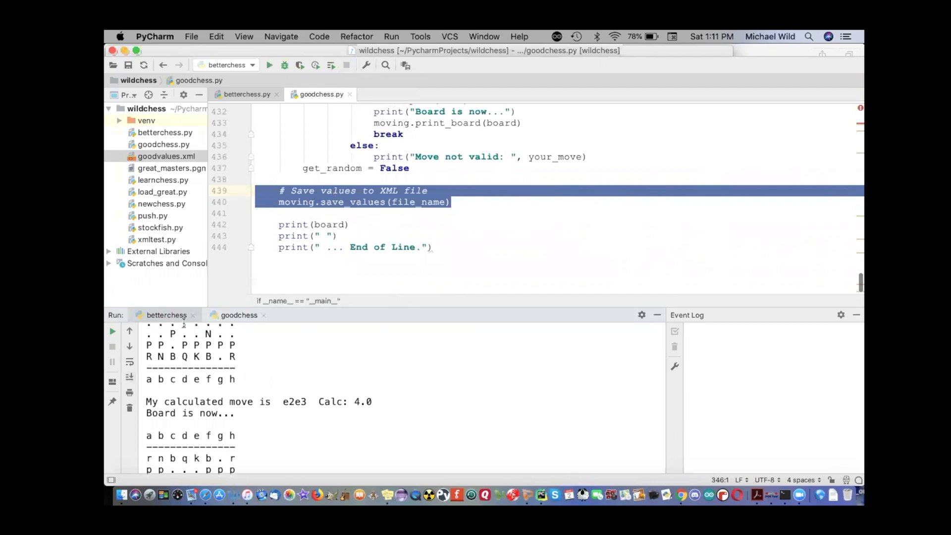
click(446, 235)
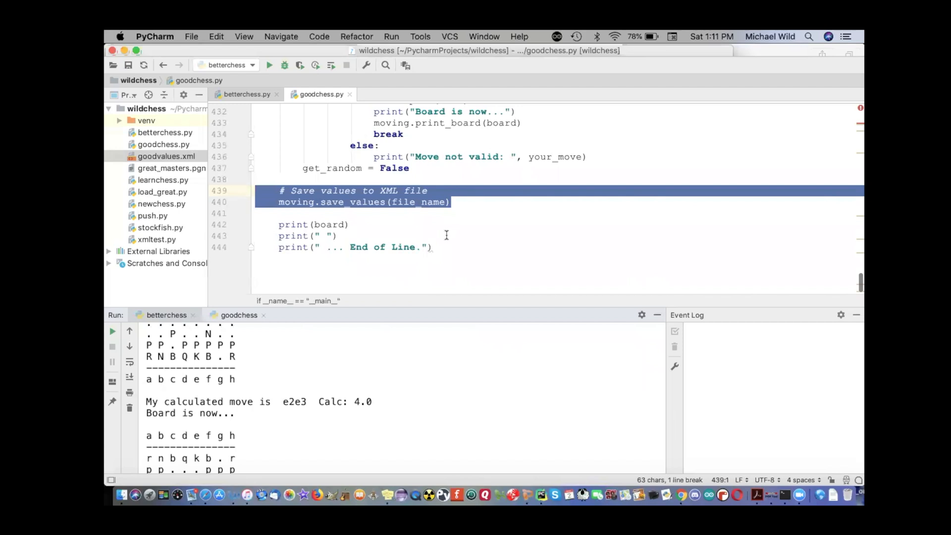
scroll(up, 3)
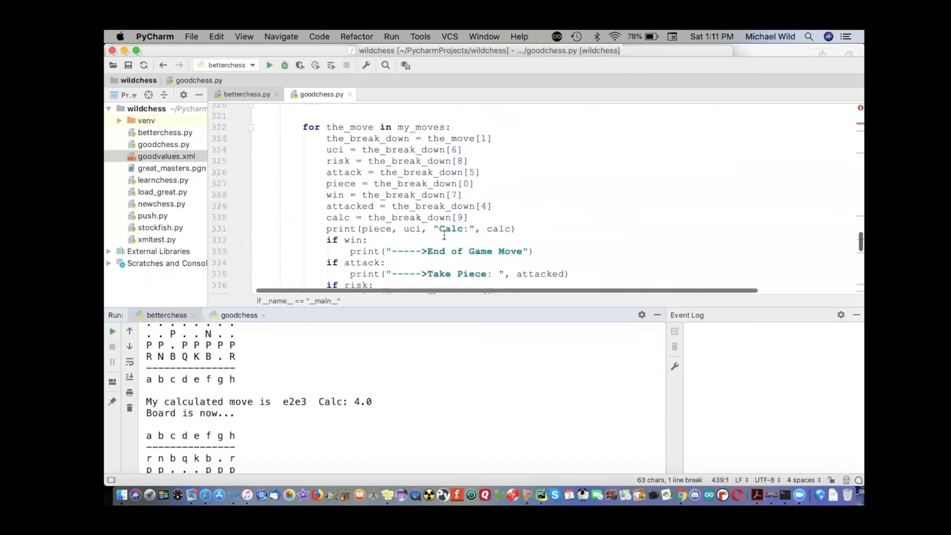
scroll(down, 3)
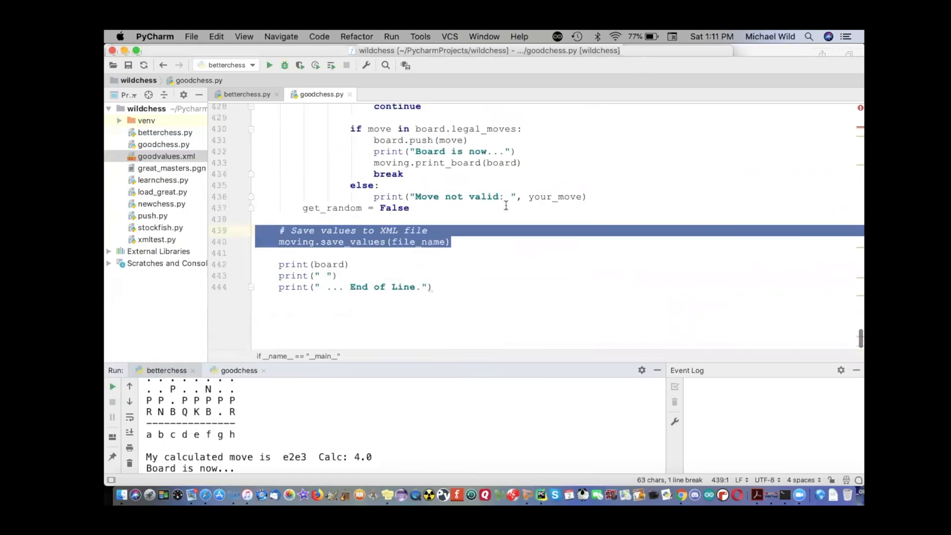
click(245, 94)
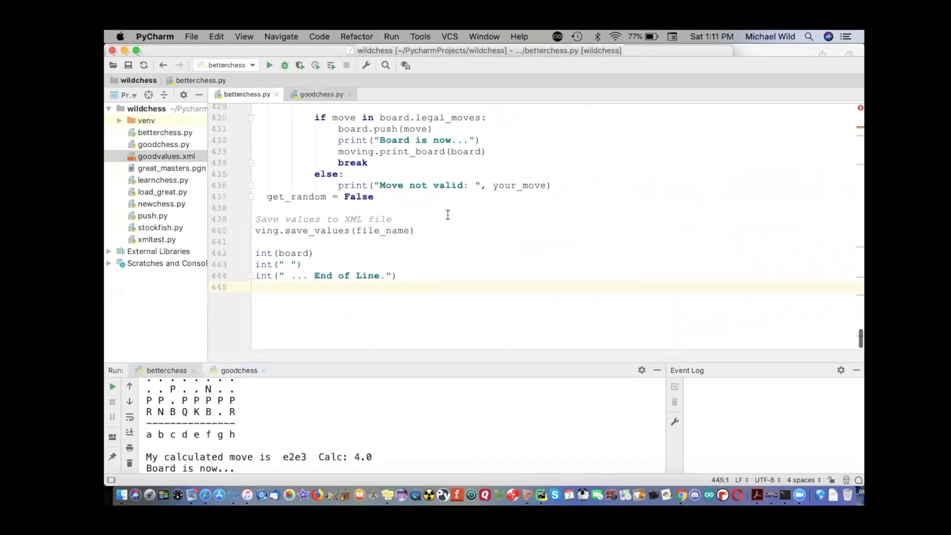
click(321, 94)
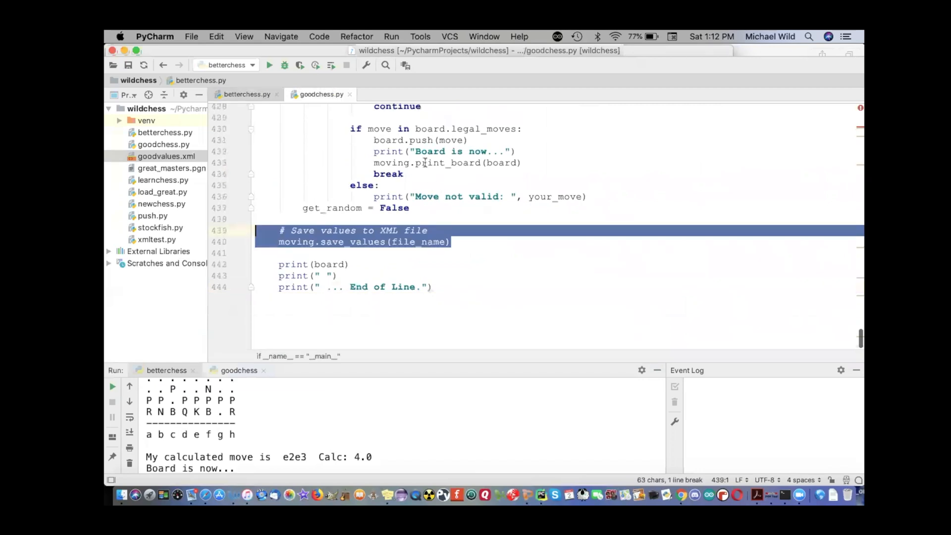
scroll(up, 3)
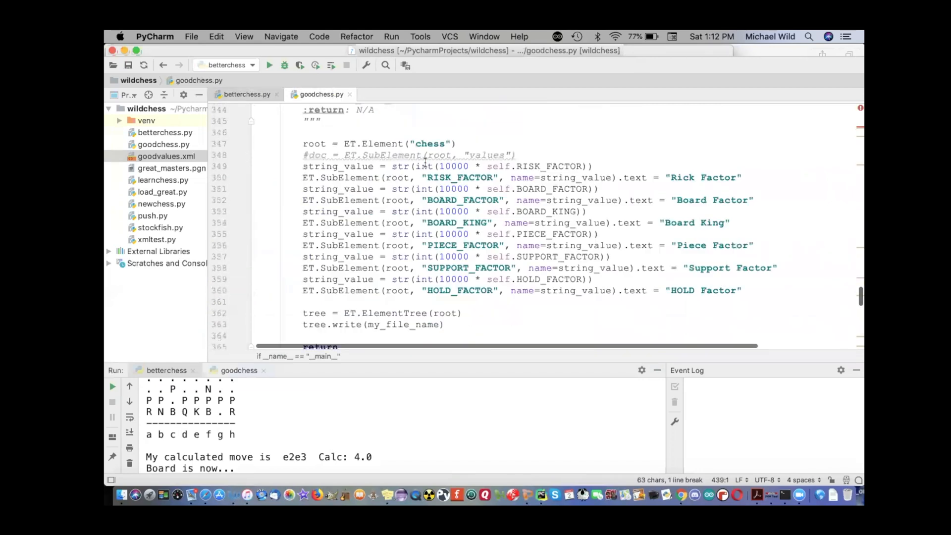
scroll(up, 3)
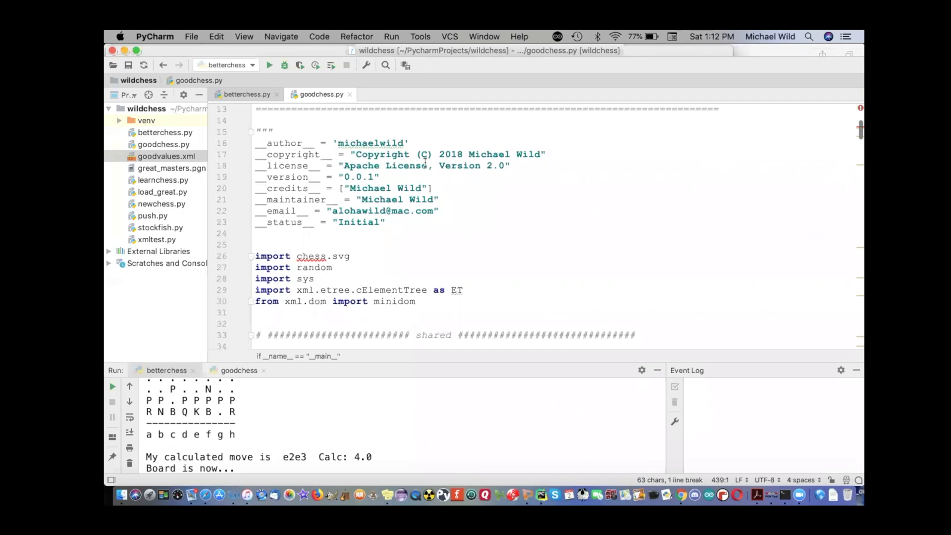
mouse_move(251, 68)
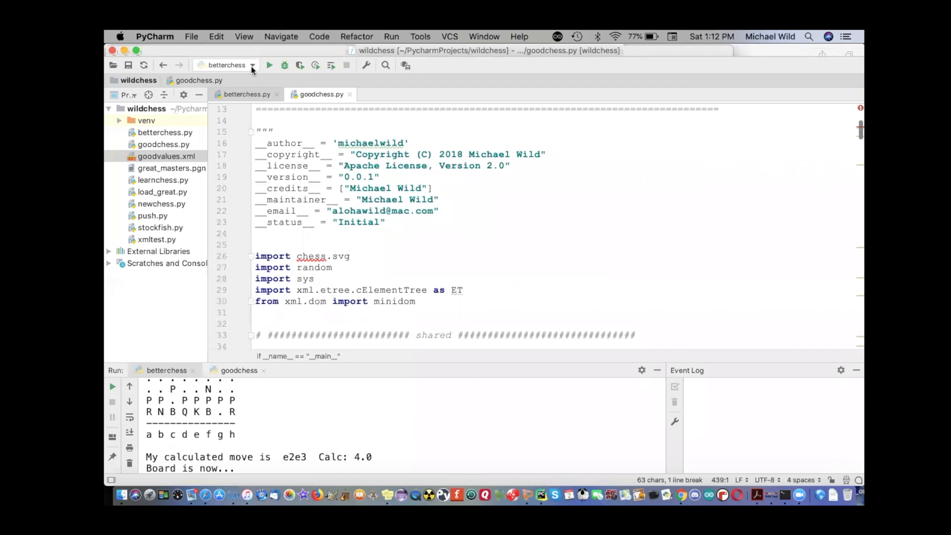
mouse_move(269, 65)
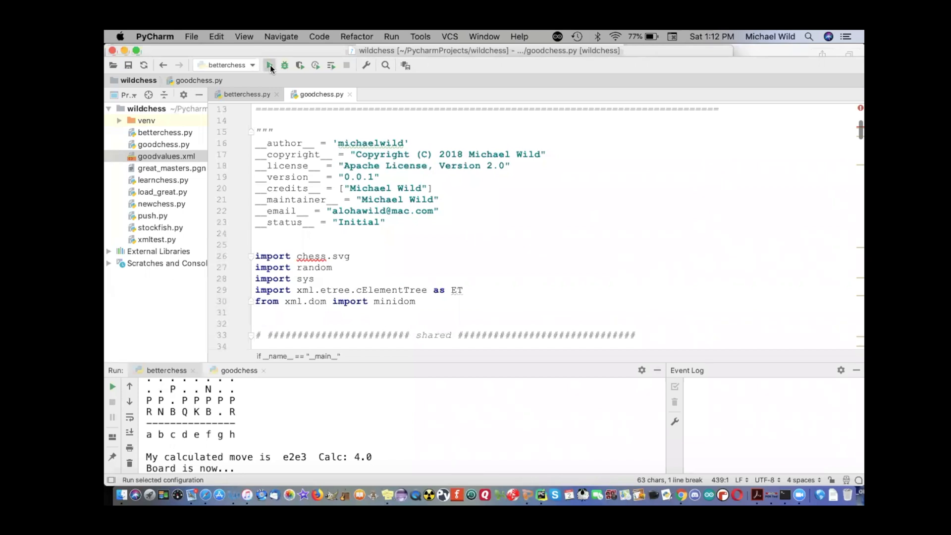
Run betterchess and scroll to its rated replies to b2b4 and the move prompt
click(269, 65)
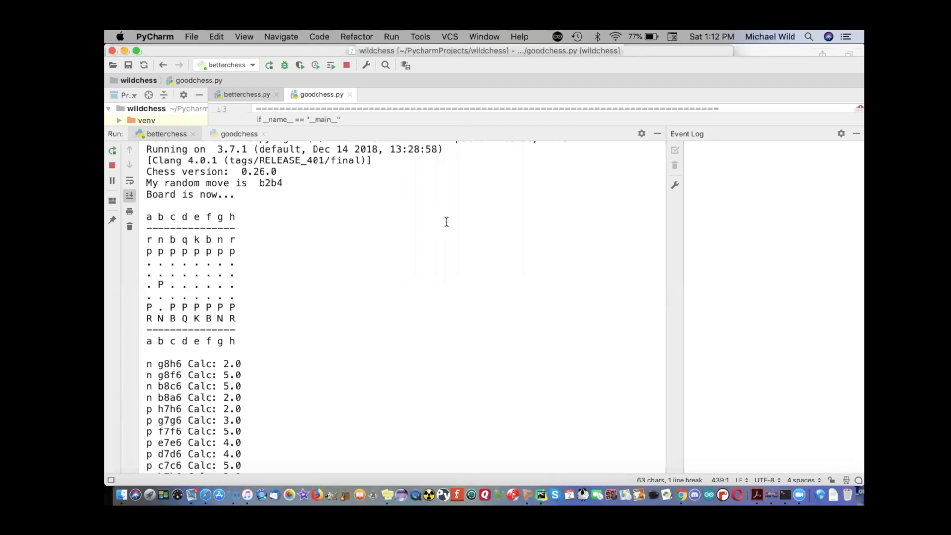
scroll(down, 3)
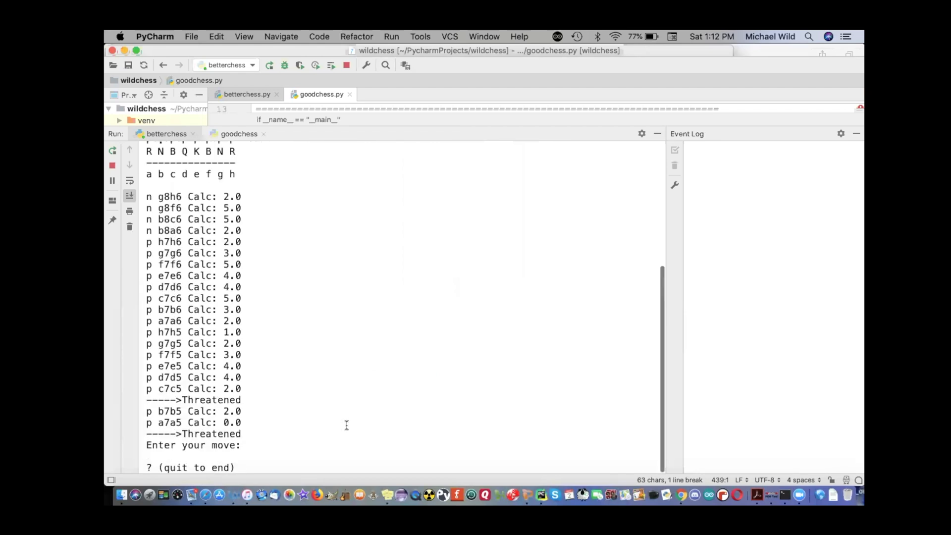
mouse_move(287, 465)
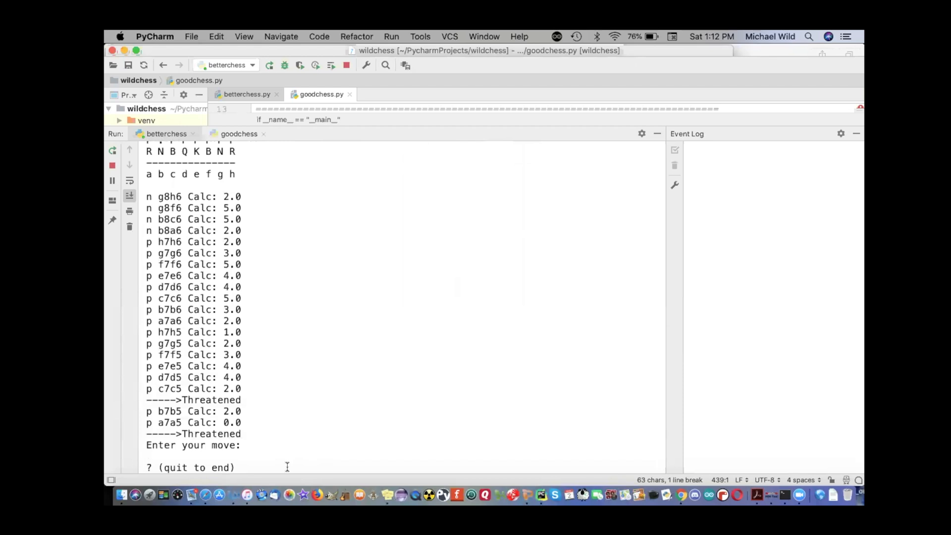
mouse_move(155, 250)
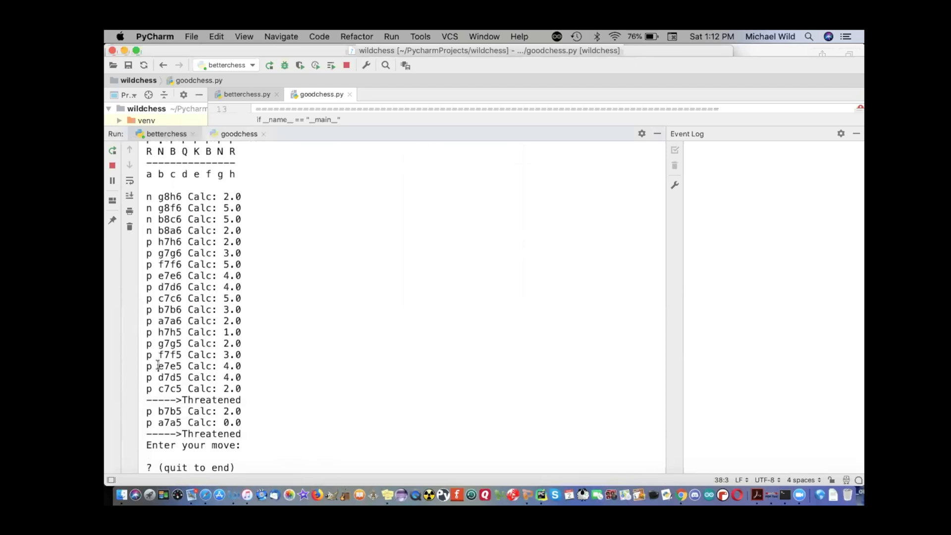
Select the move e7e5 in the Run console output
double_click(169, 366)
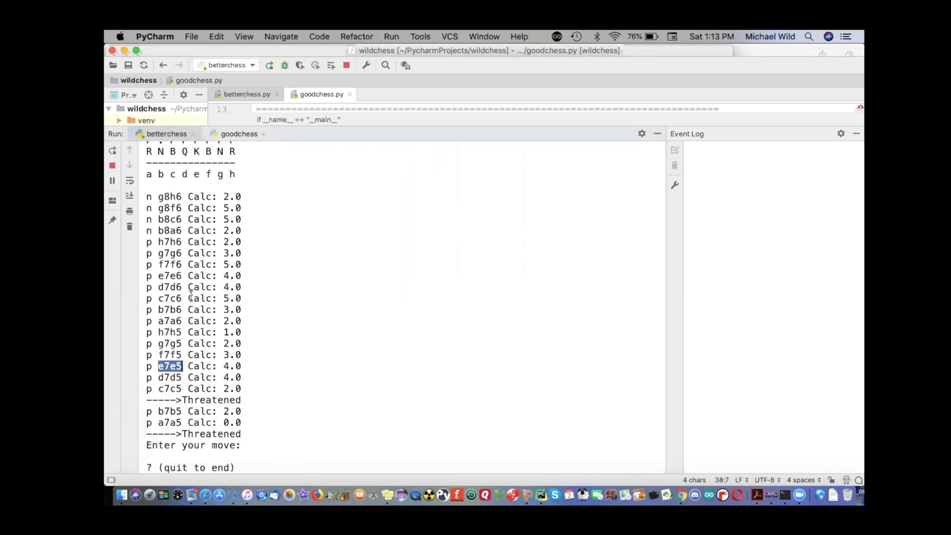
mouse_move(217, 297)
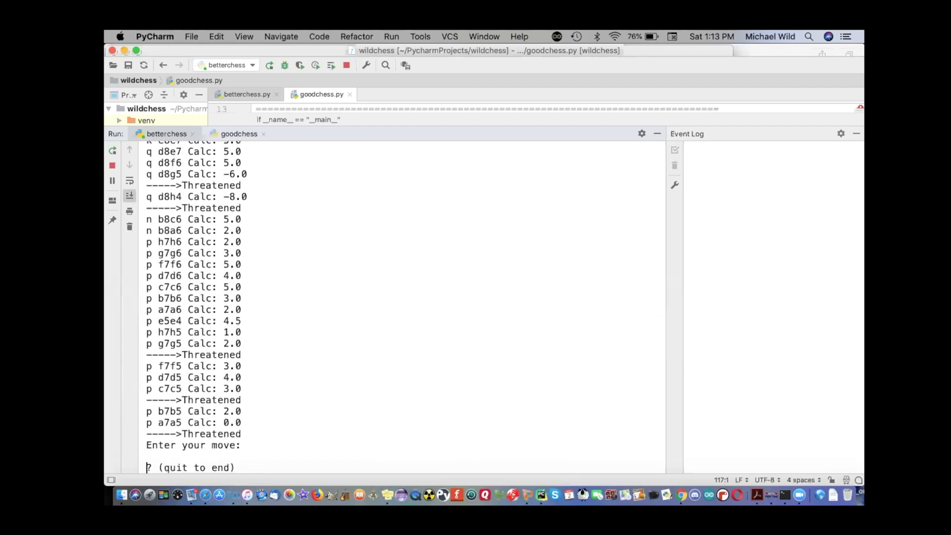
mouse_move(340, 405)
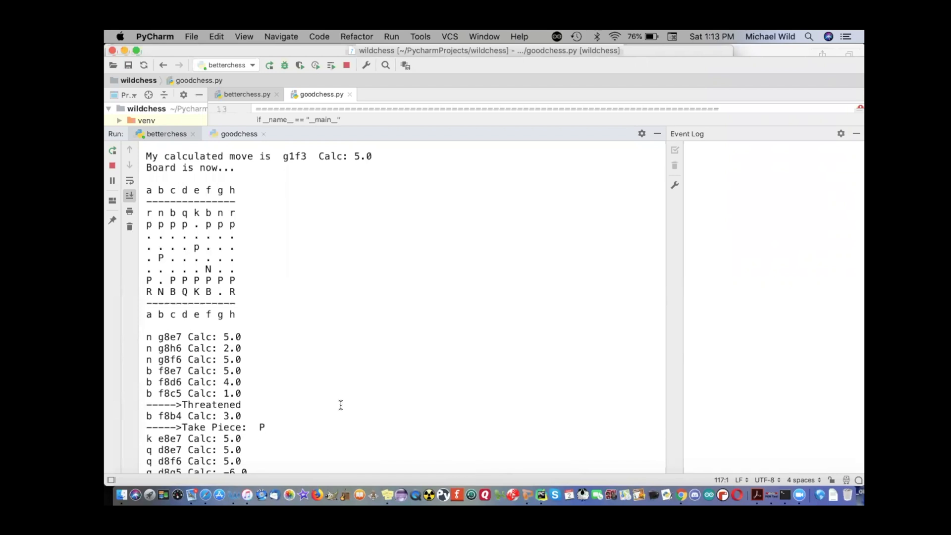
scroll(down, 3)
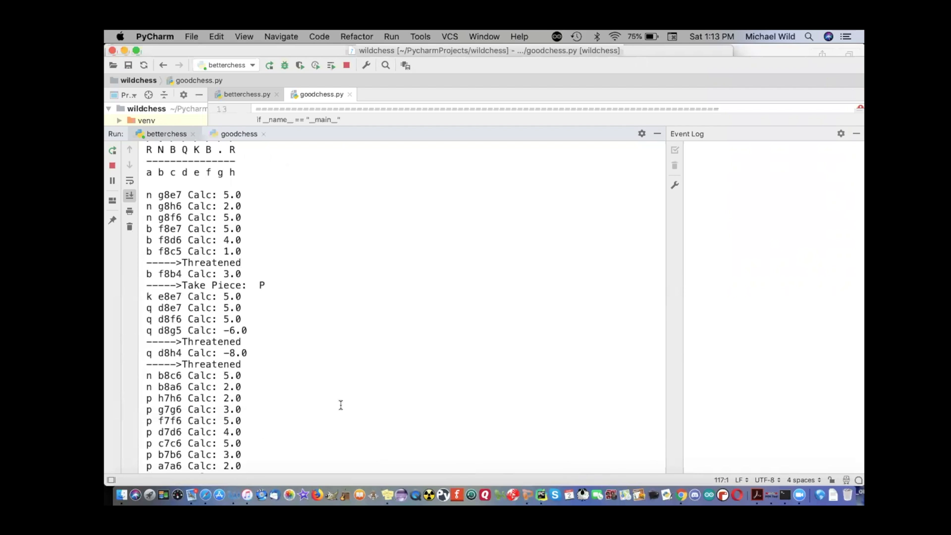
scroll(down, 3)
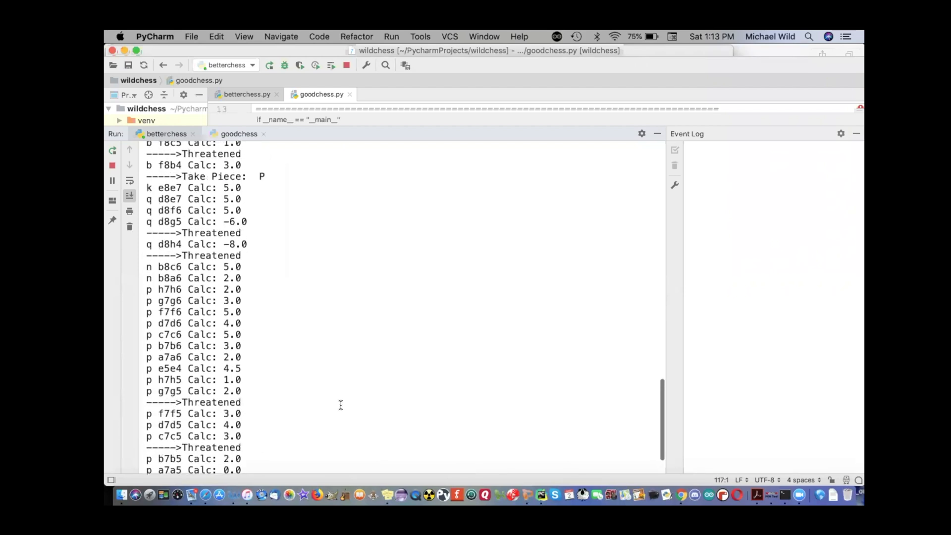
scroll(down, 3)
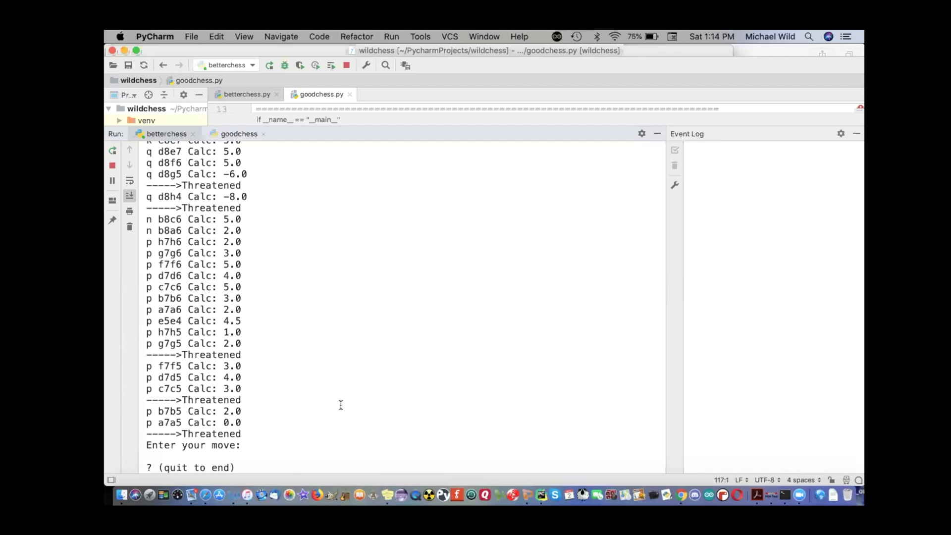
mouse_move(397, 359)
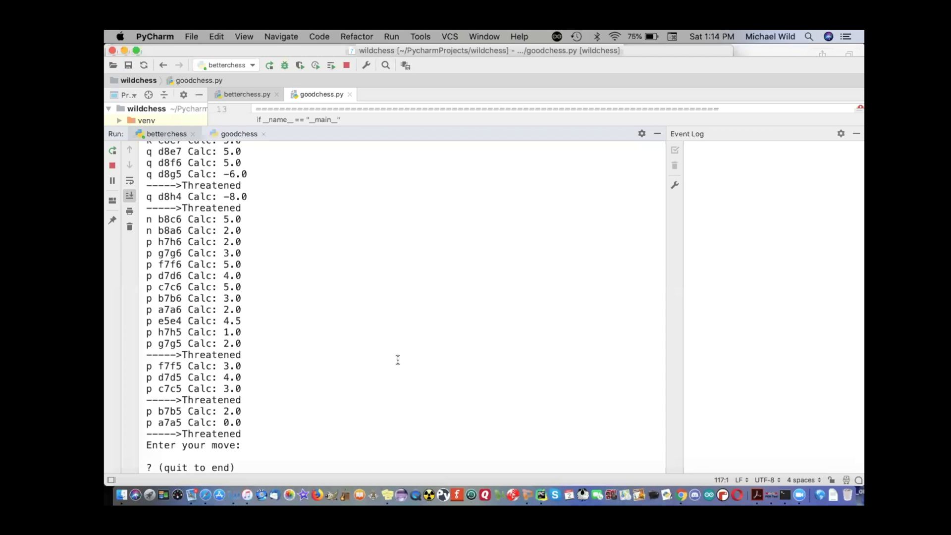
mouse_move(462, 329)
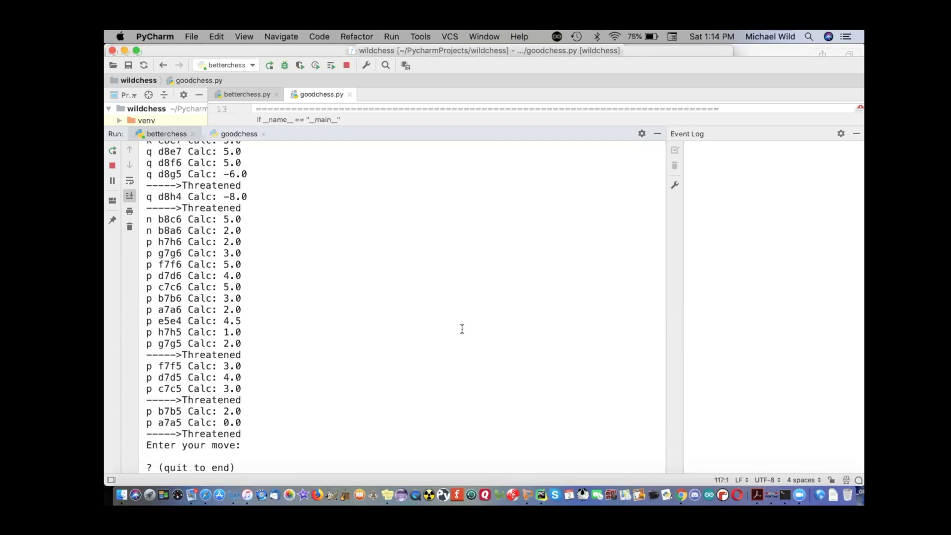
mouse_move(205, 137)
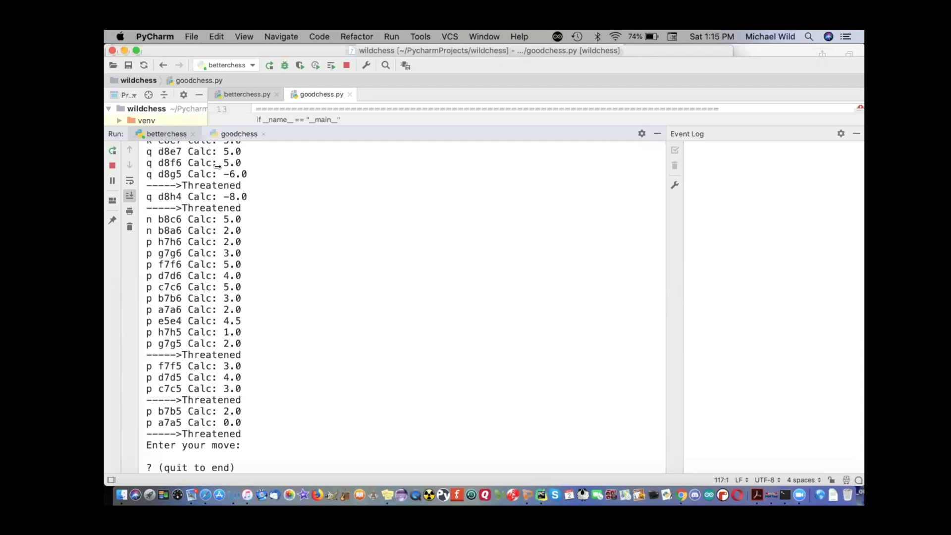
mouse_move(159, 36)
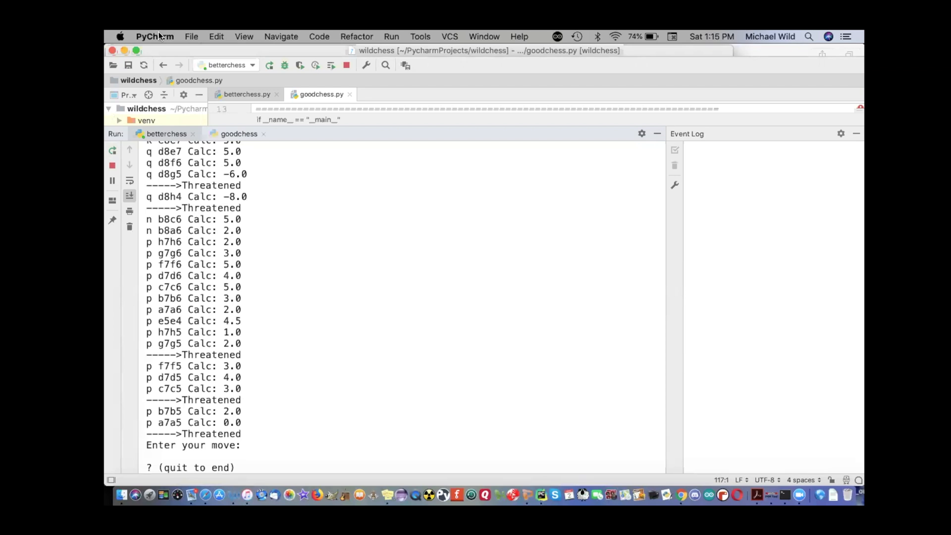